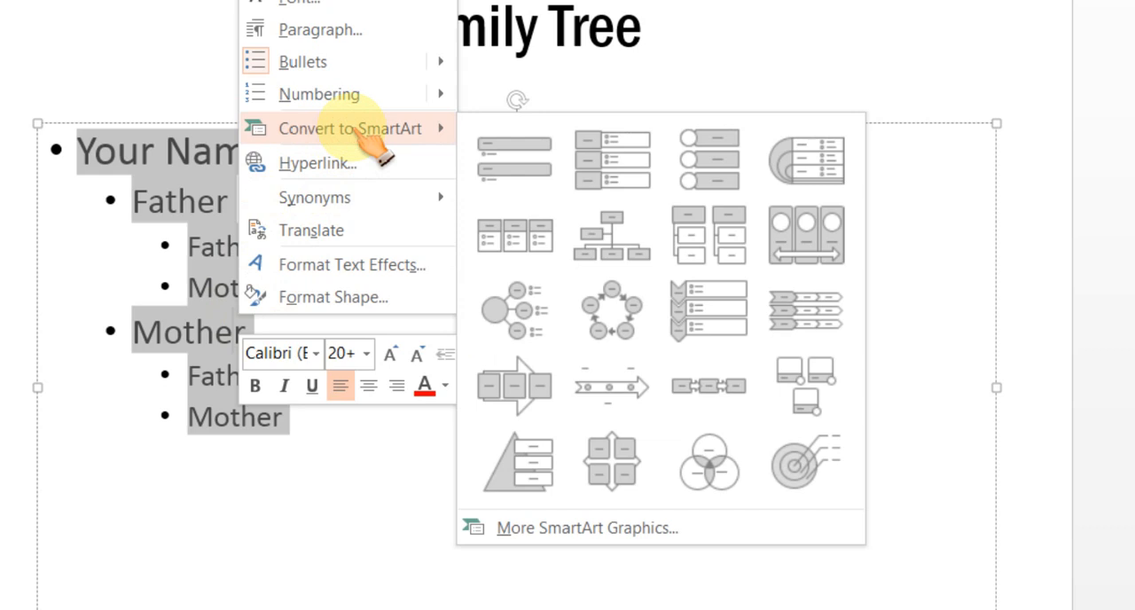
mouse_move(514, 159)
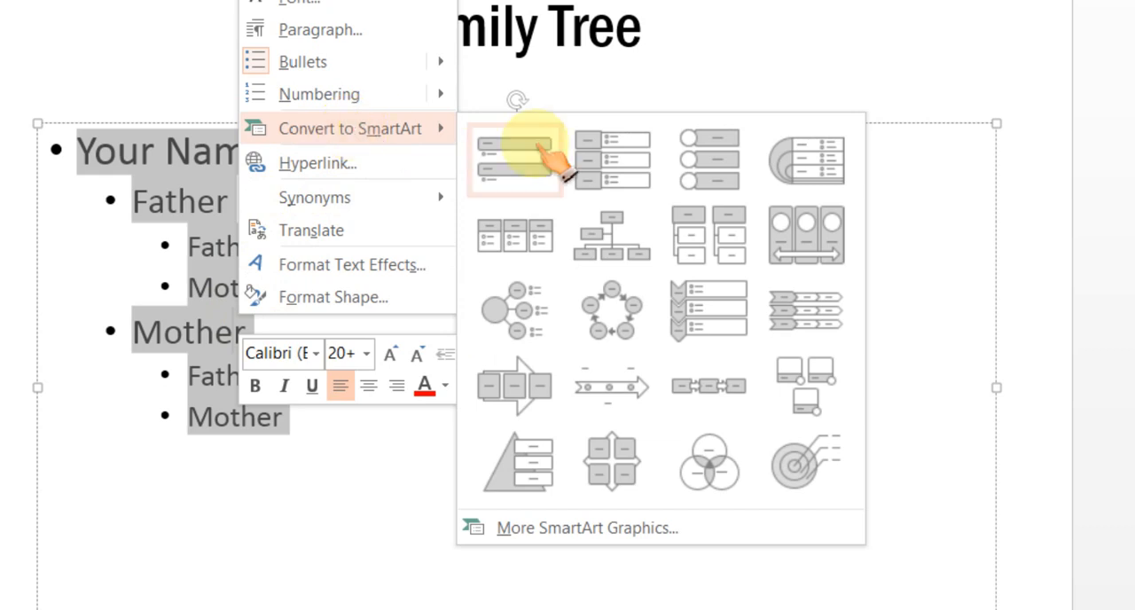
Choose More SmartArt Graphics from Convert to SmartArt for the selected family name list.
click(574, 529)
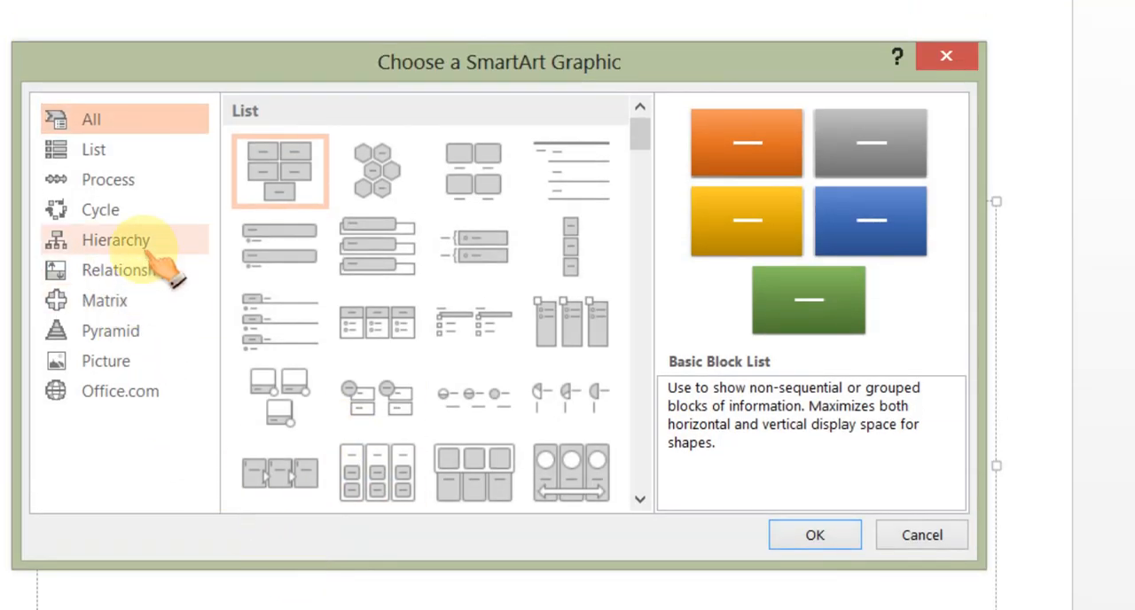
mouse_move(124, 240)
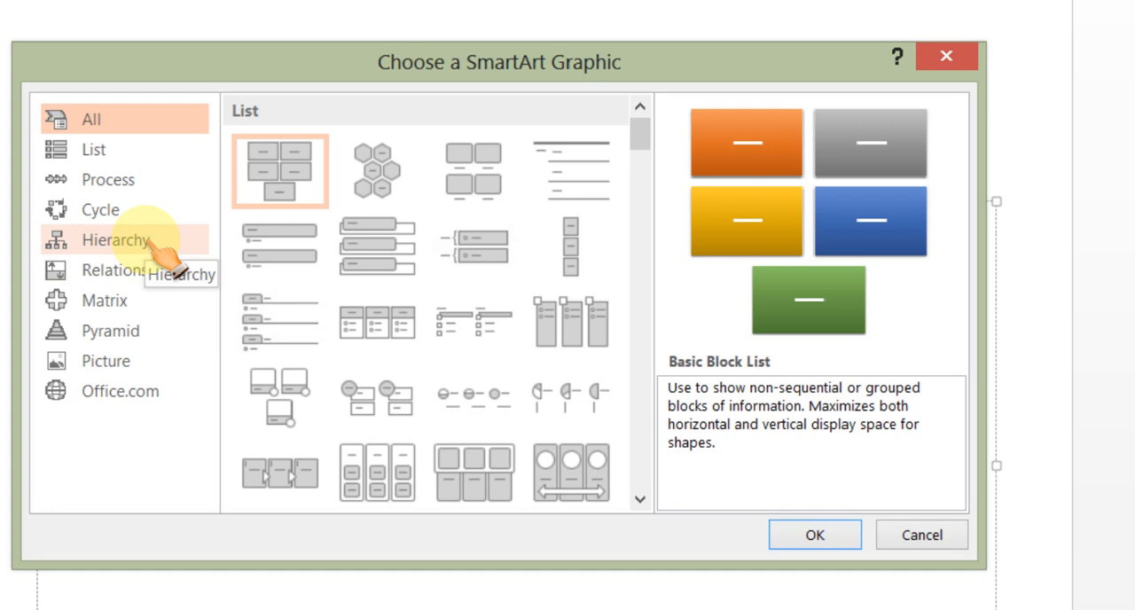
Convert the family list into the Hierarchy category's Architecture Layout SmartArt graphic.
click(113, 239)
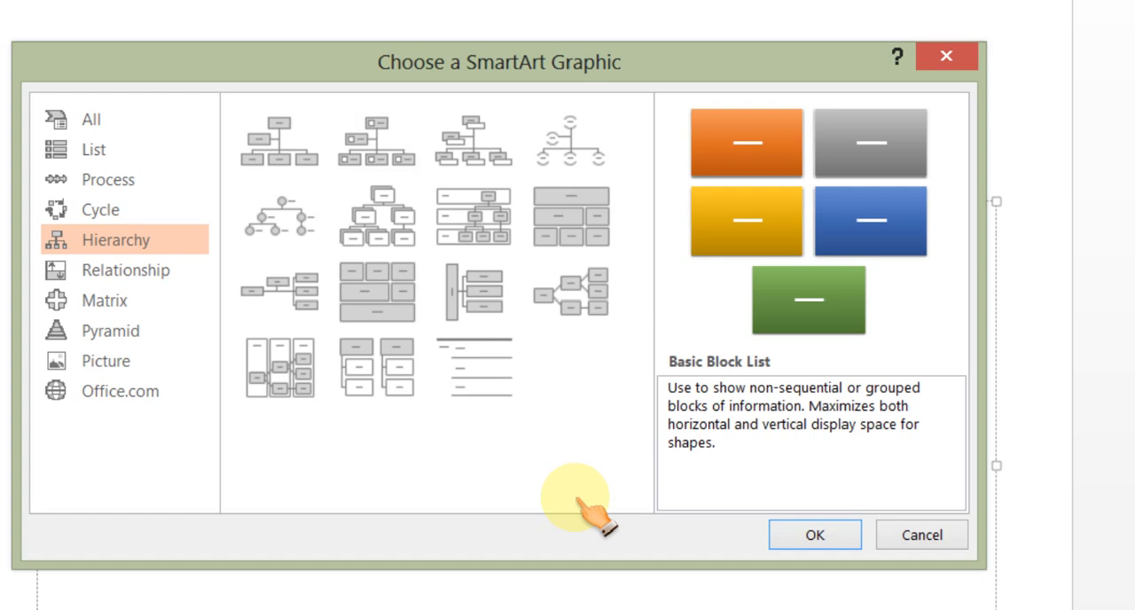
mouse_move(390, 439)
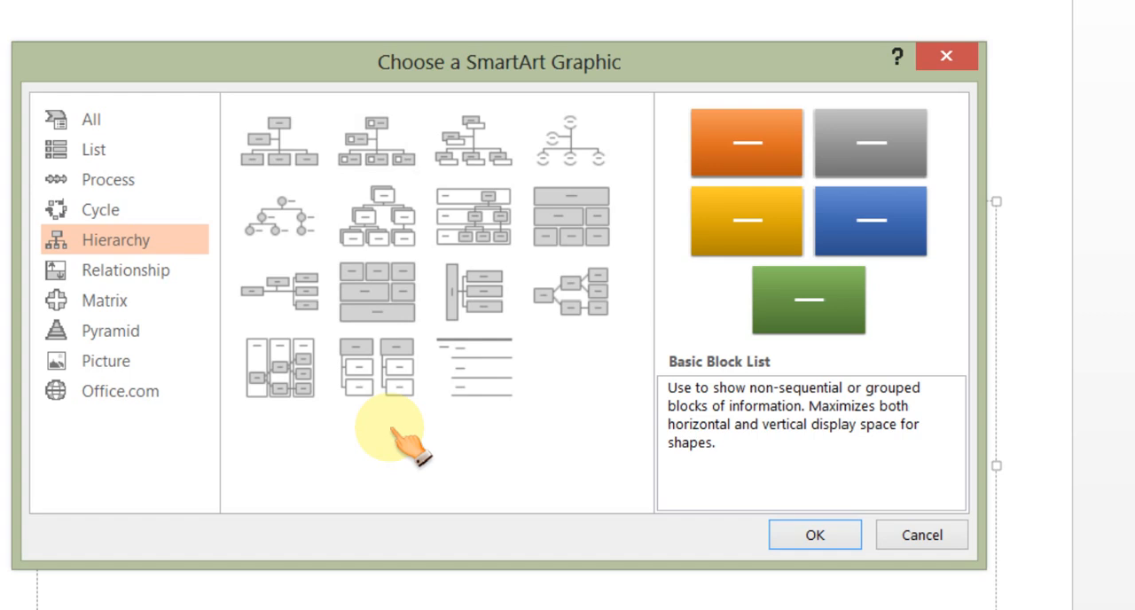
mouse_move(378, 293)
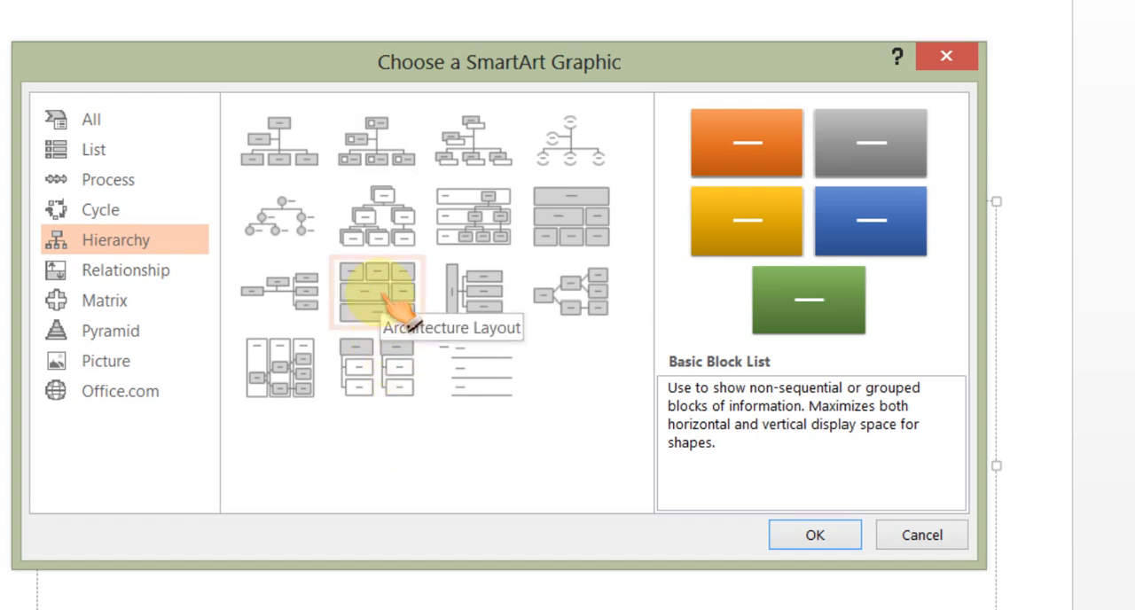
click(376, 292)
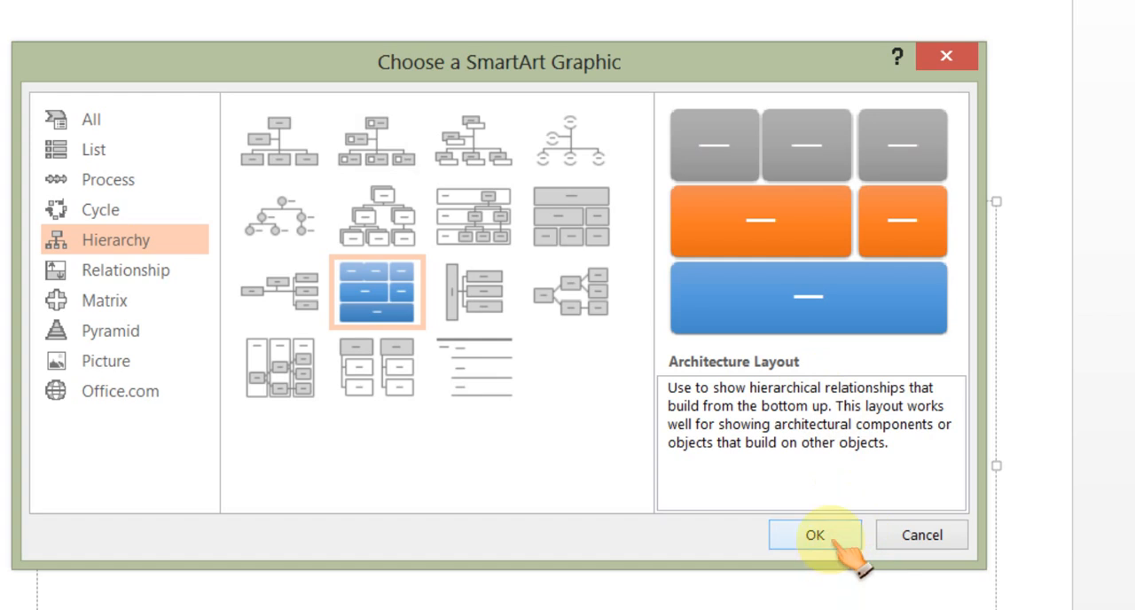
click(817, 533)
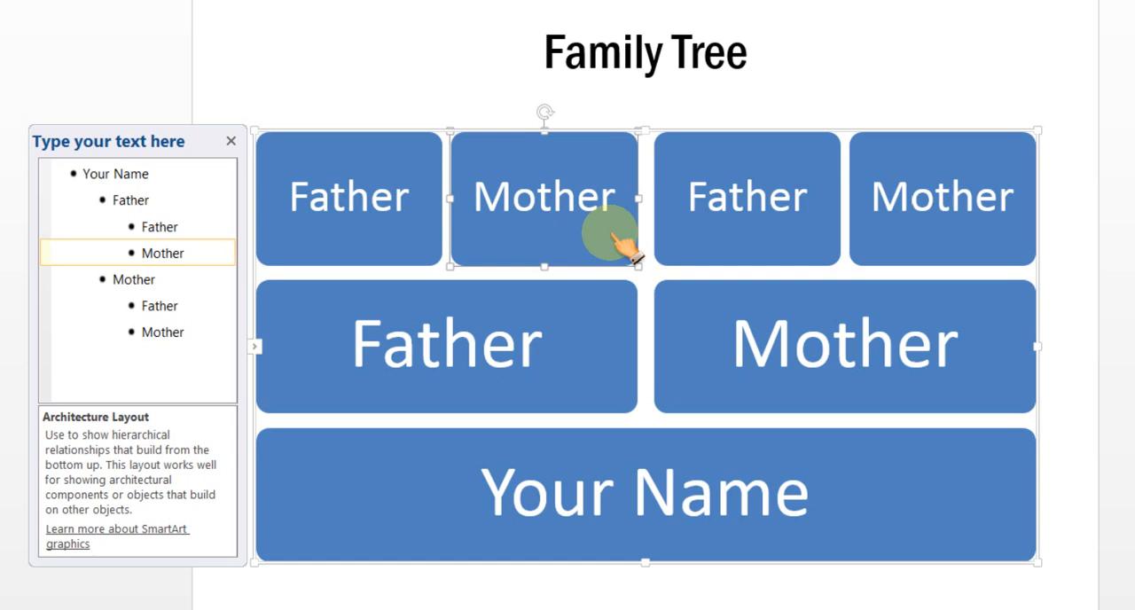
mouse_move(1104, 220)
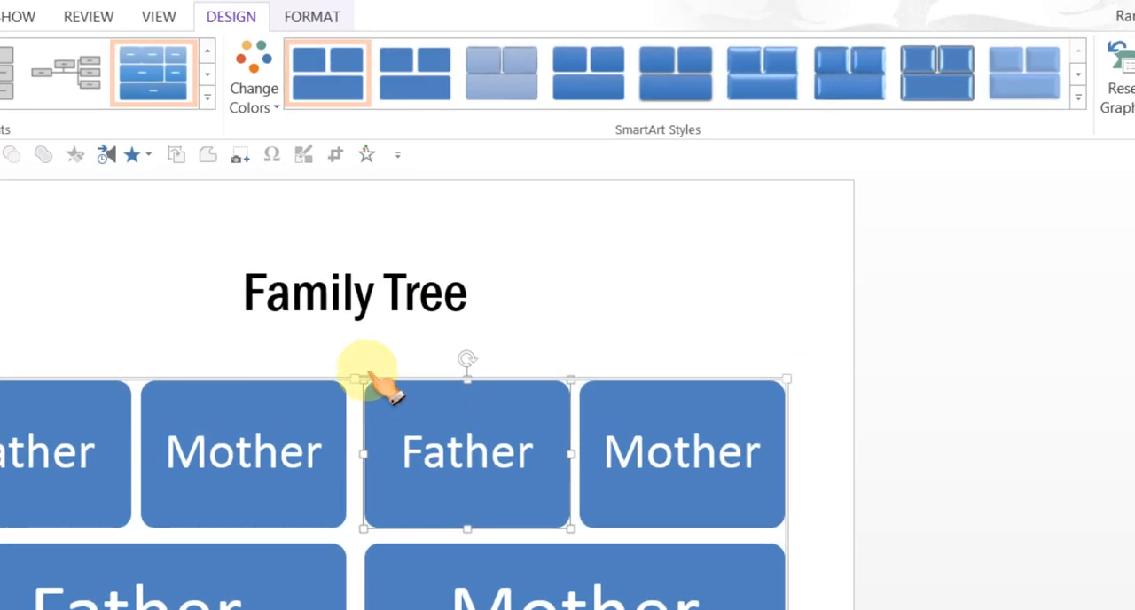
Apply the Colorful Range - Accent Colors 4 to 5 scheme to the family tree.
click(253, 80)
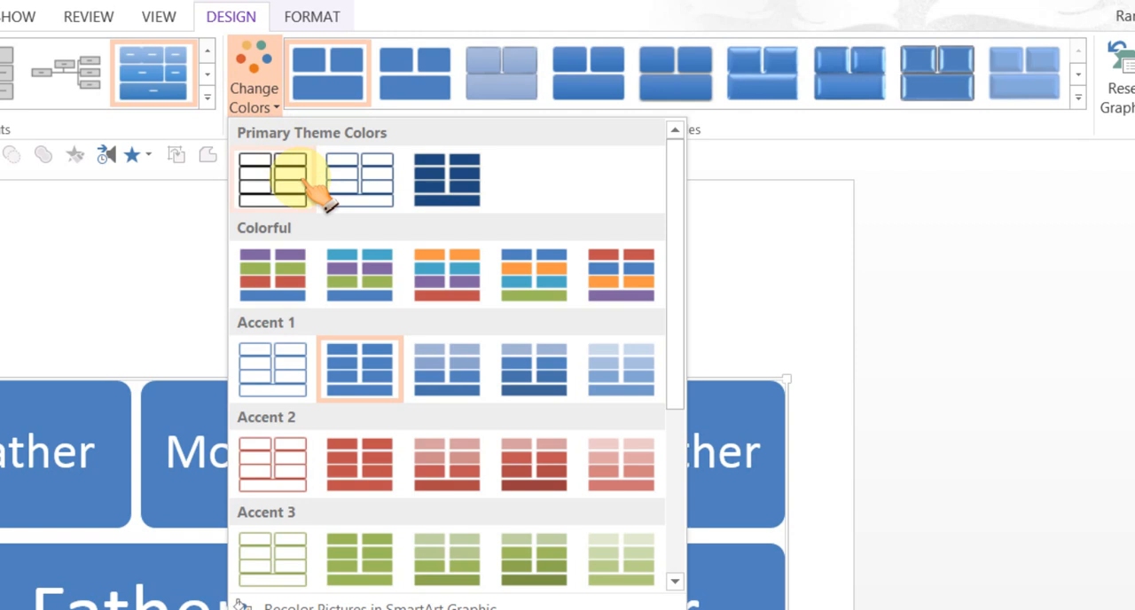
click(446, 273)
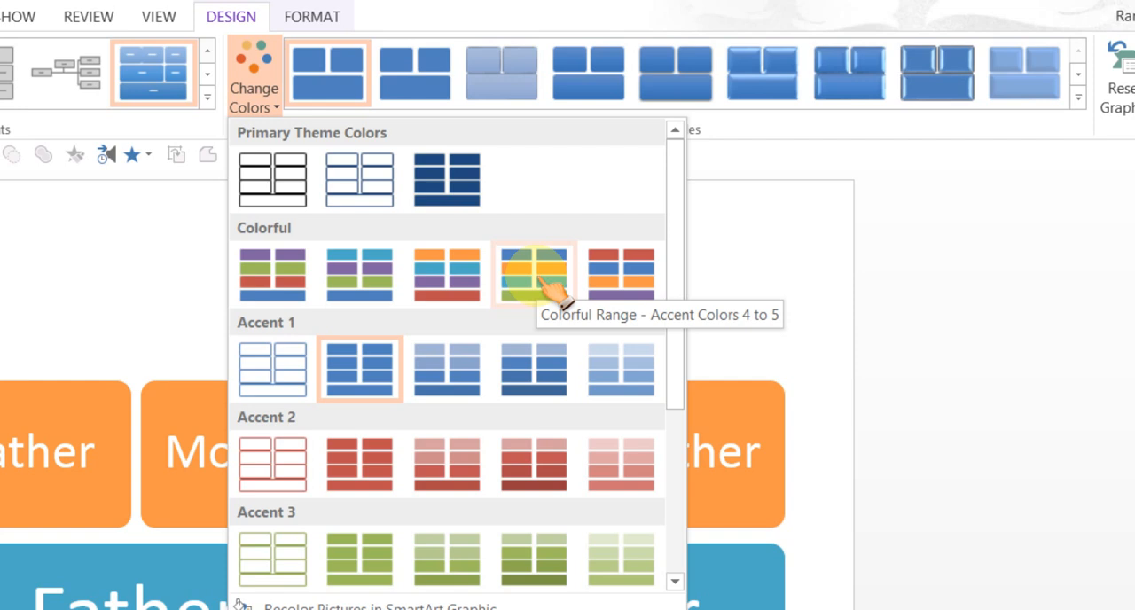
click(532, 271)
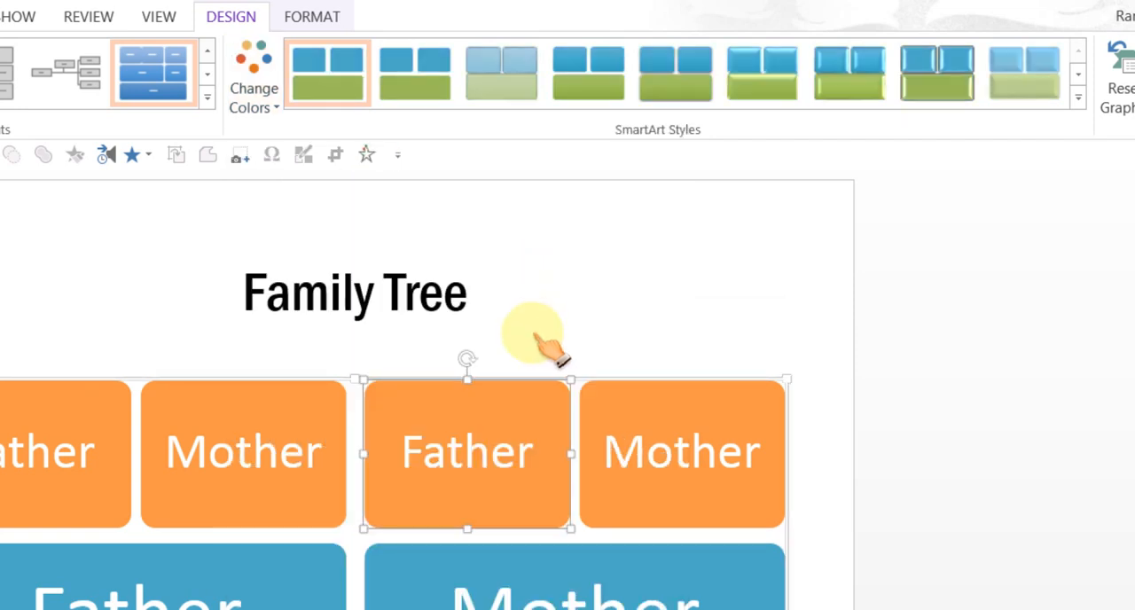
mouse_move(749, 137)
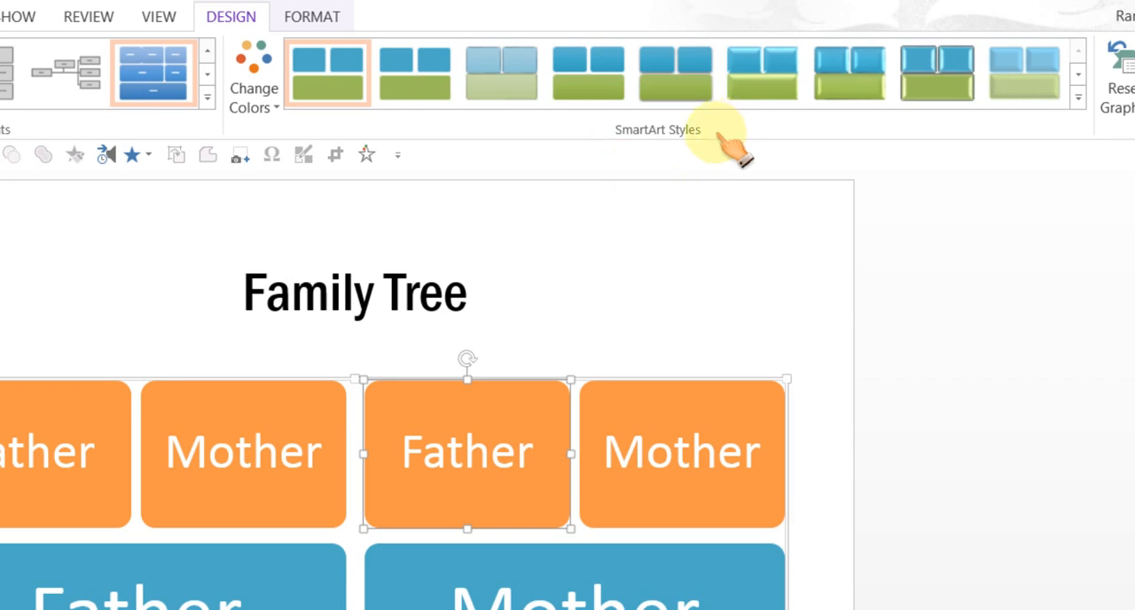
mouse_move(673, 98)
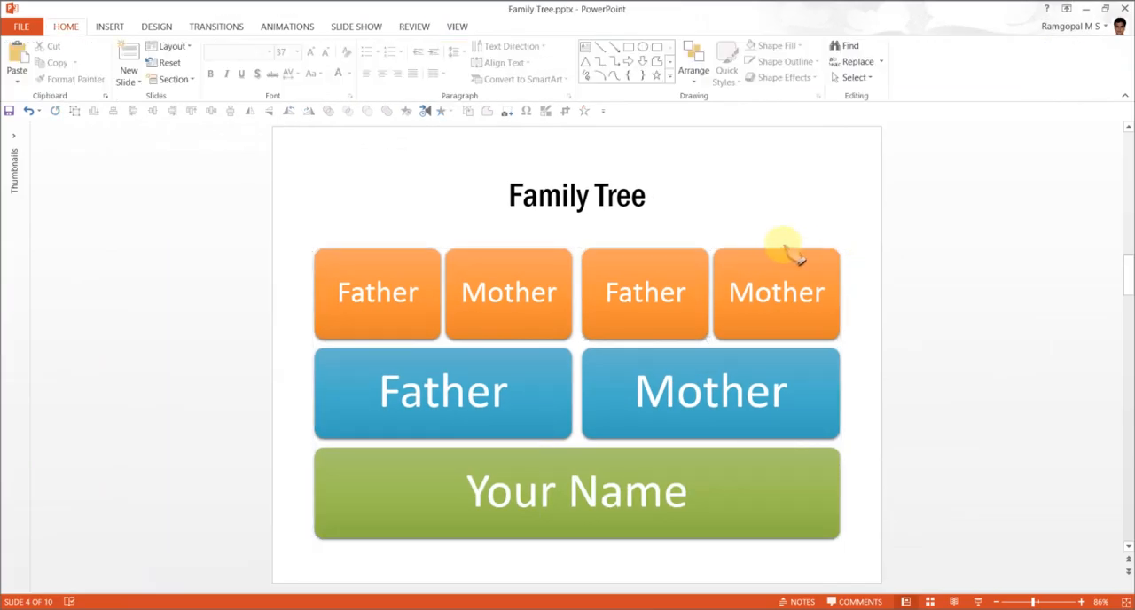
mouse_move(718, 377)
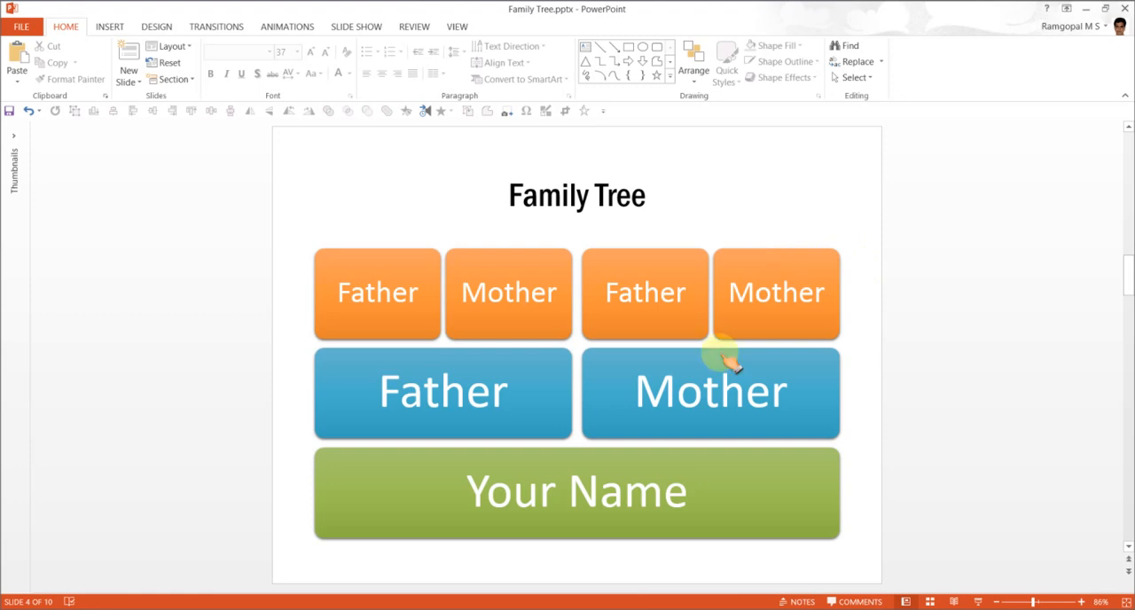
mouse_move(515, 410)
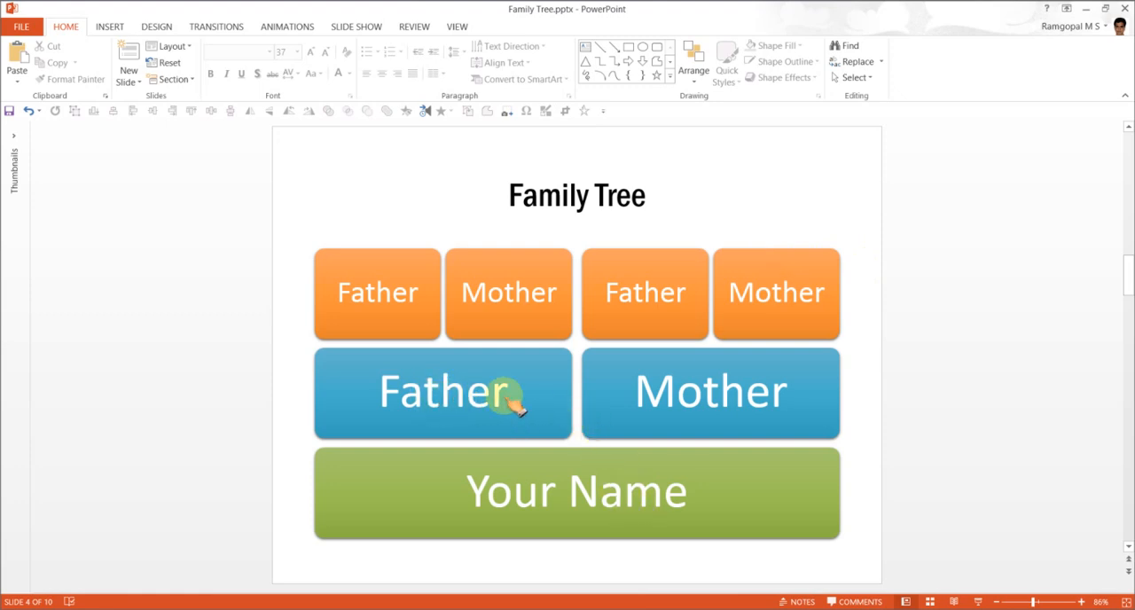
mouse_move(643, 251)
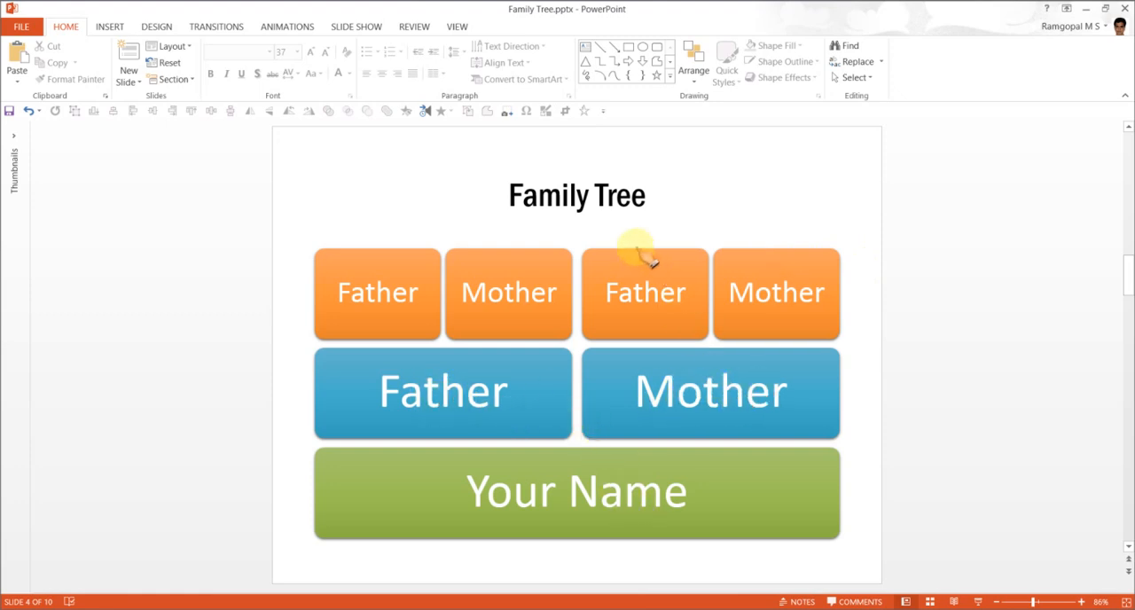
Apply the Float In entrance animation to the family tree graphic.
click(644, 293)
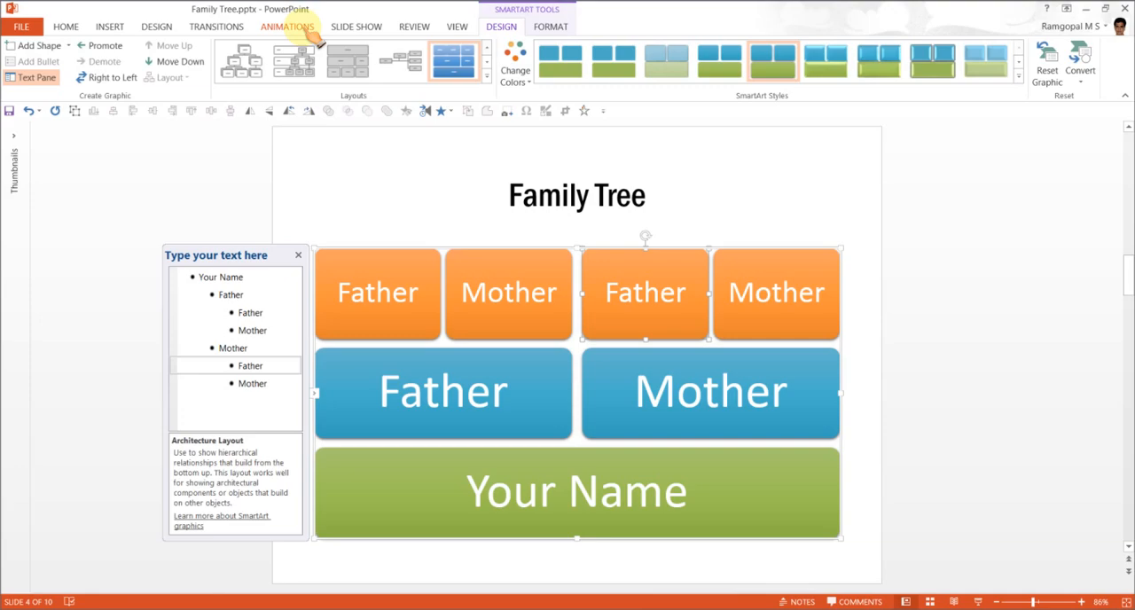
click(286, 26)
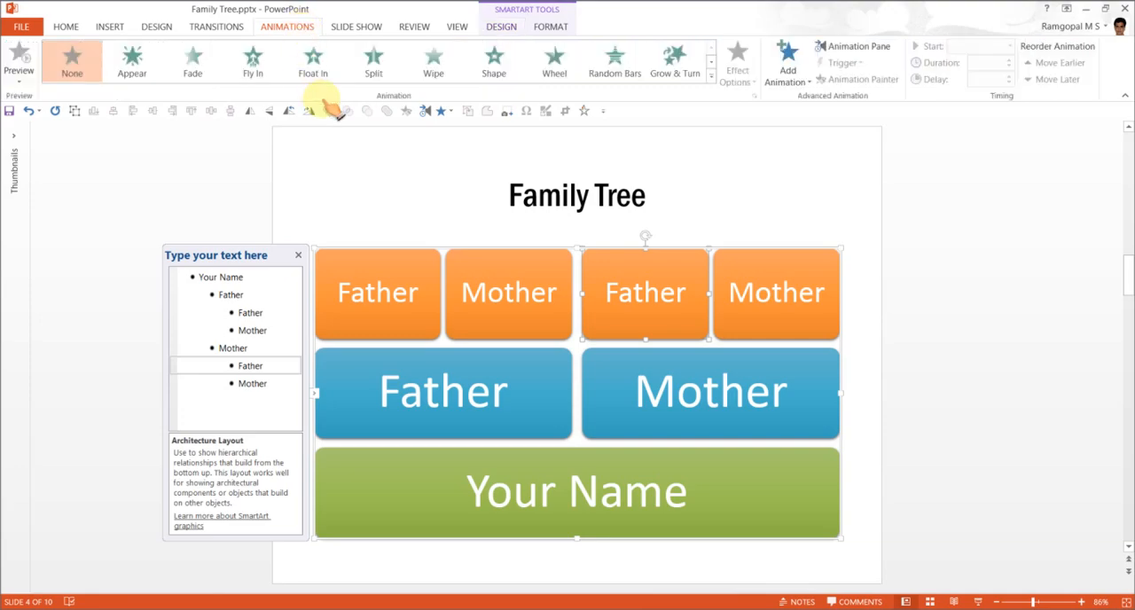
click(312, 62)
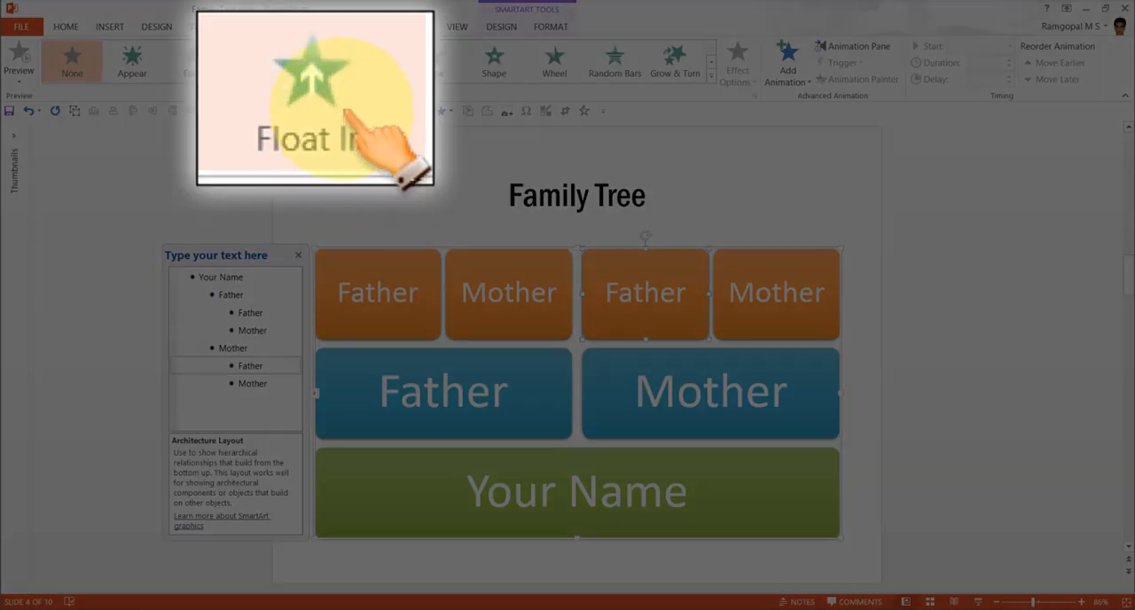
click(312, 62)
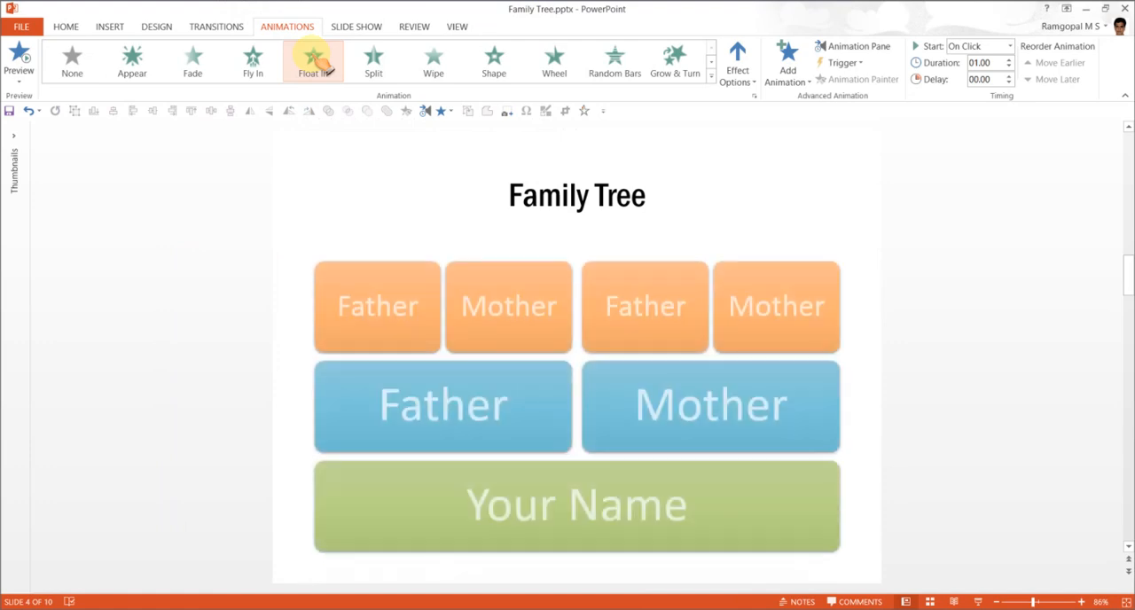
click(312, 62)
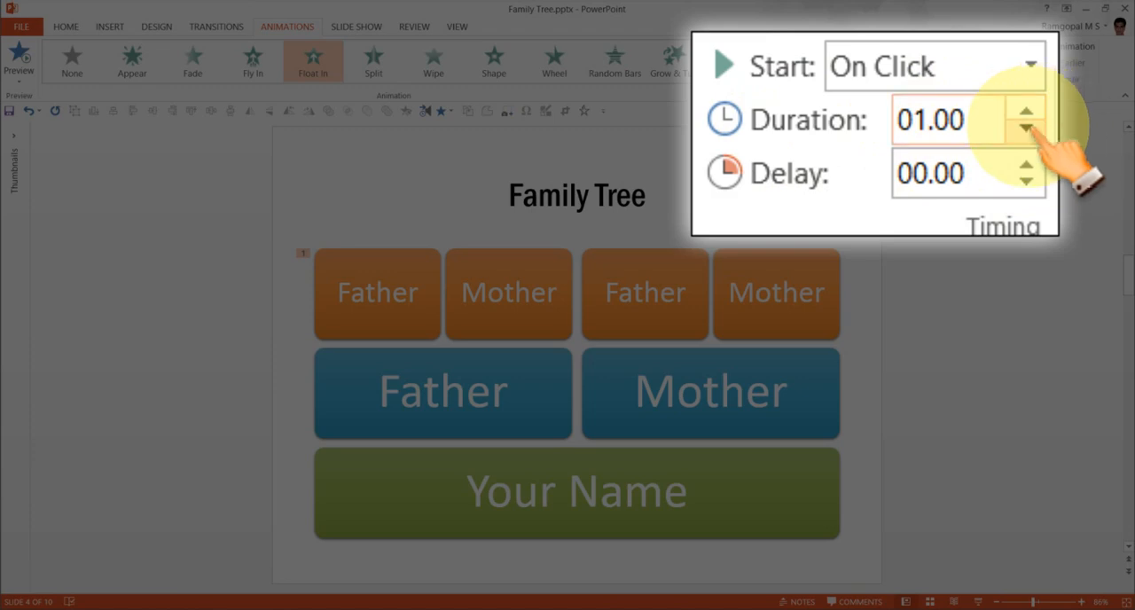
Set the Float In animation duration to 00.50 seconds.
click(1025, 130)
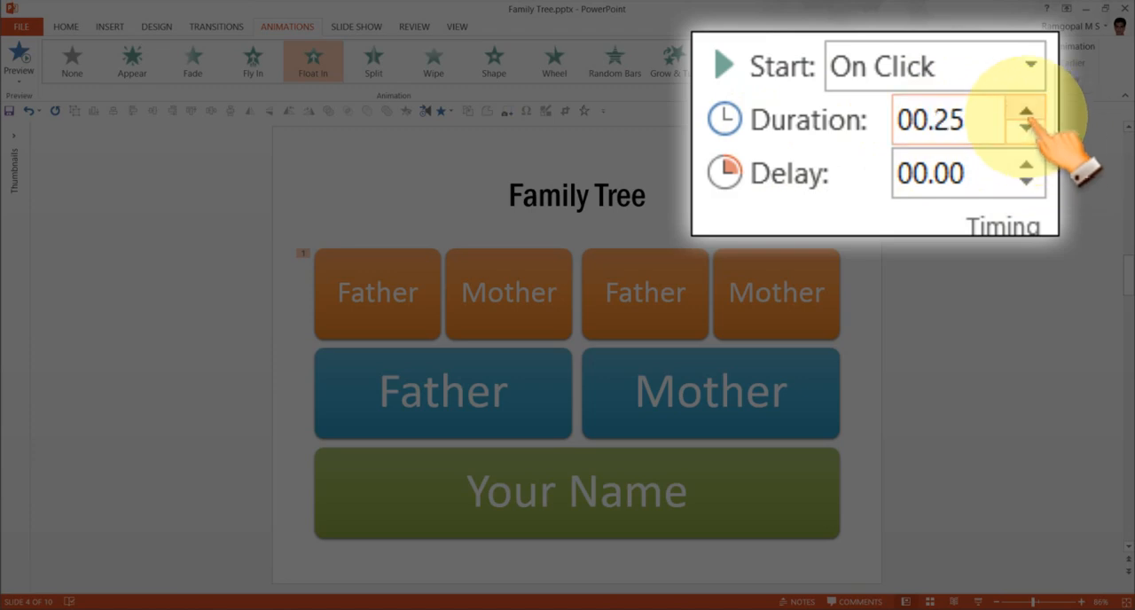
click(1026, 113)
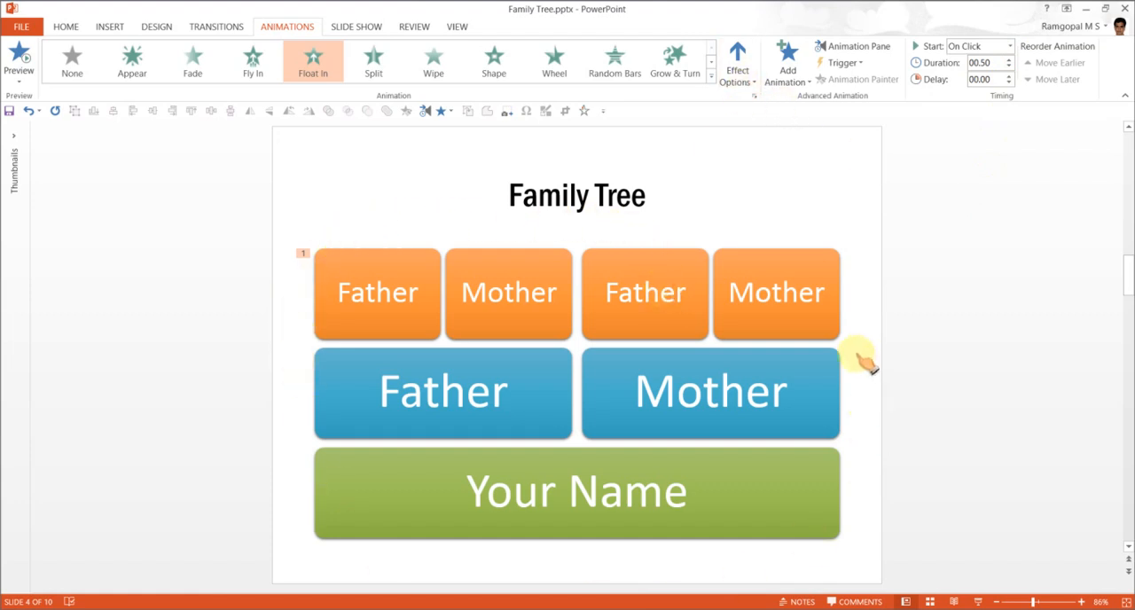
click(735, 62)
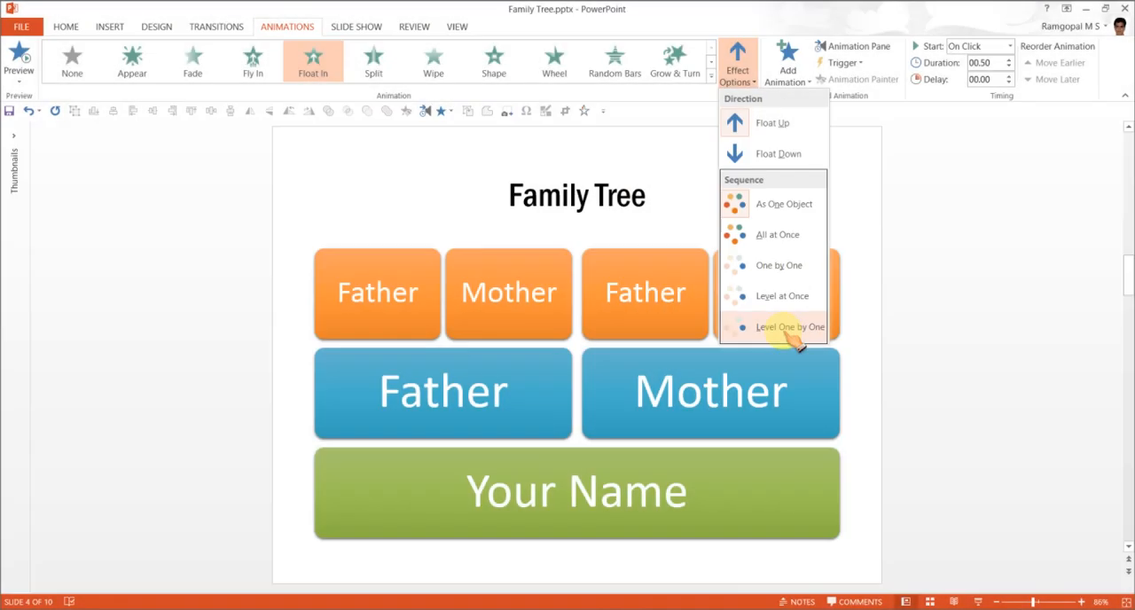
Set the Float In effect option to Level One by One.
click(789, 326)
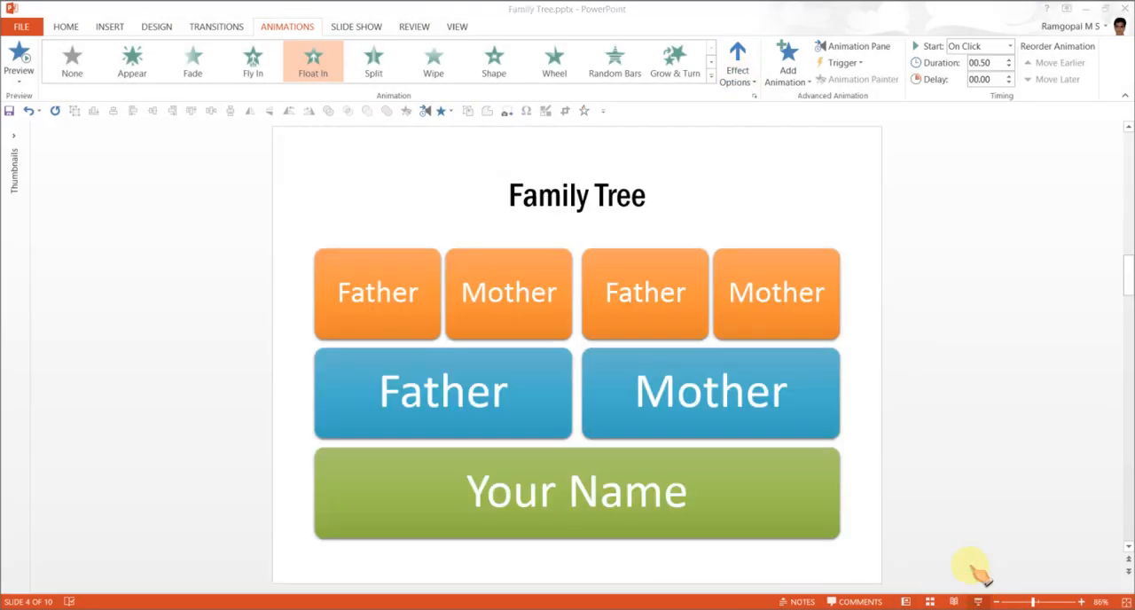